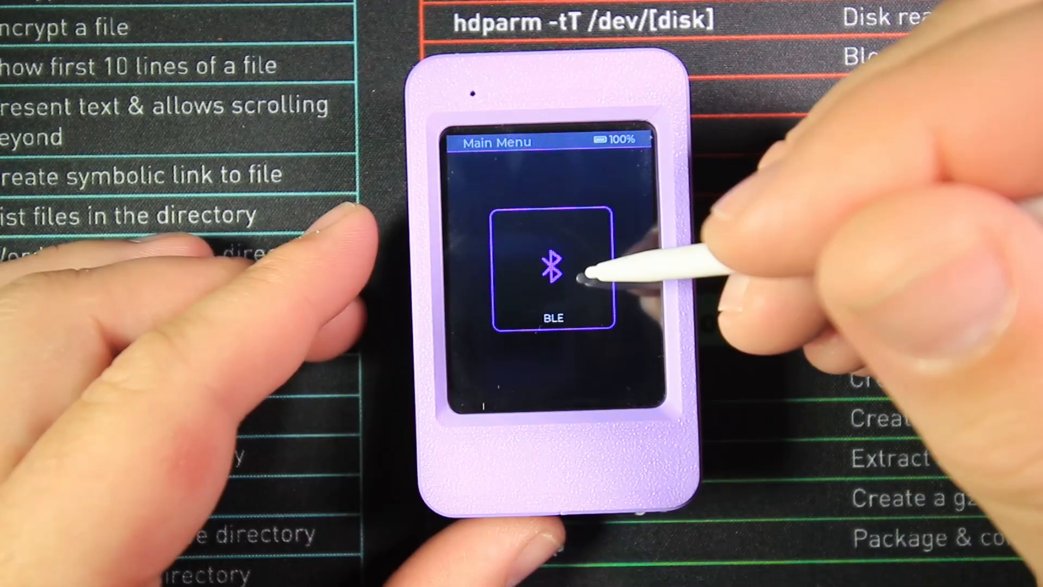
Open the BLE menu listing the Flipper and AirTag scanning options
click(547, 274)
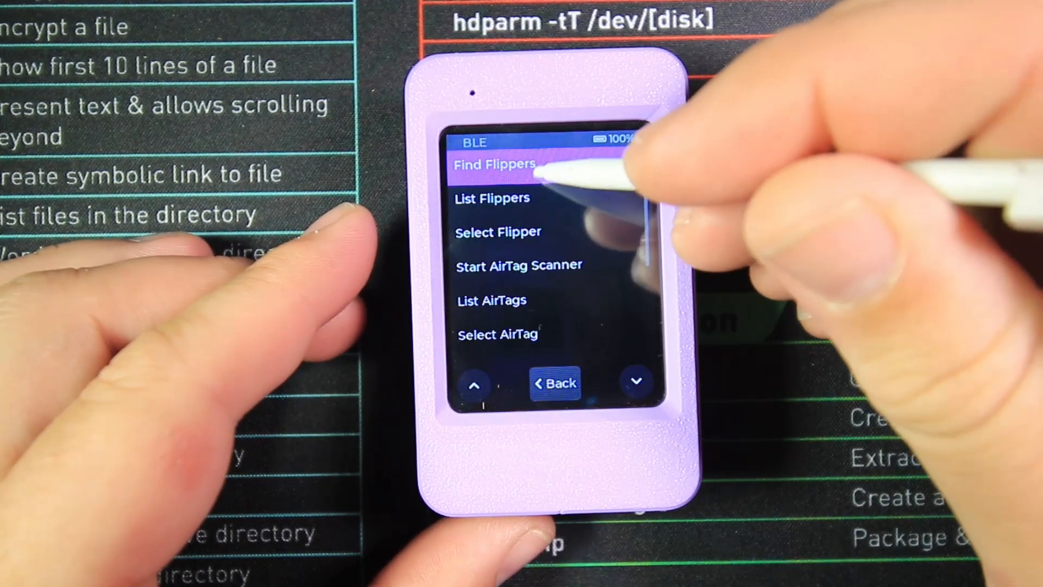
click(495, 164)
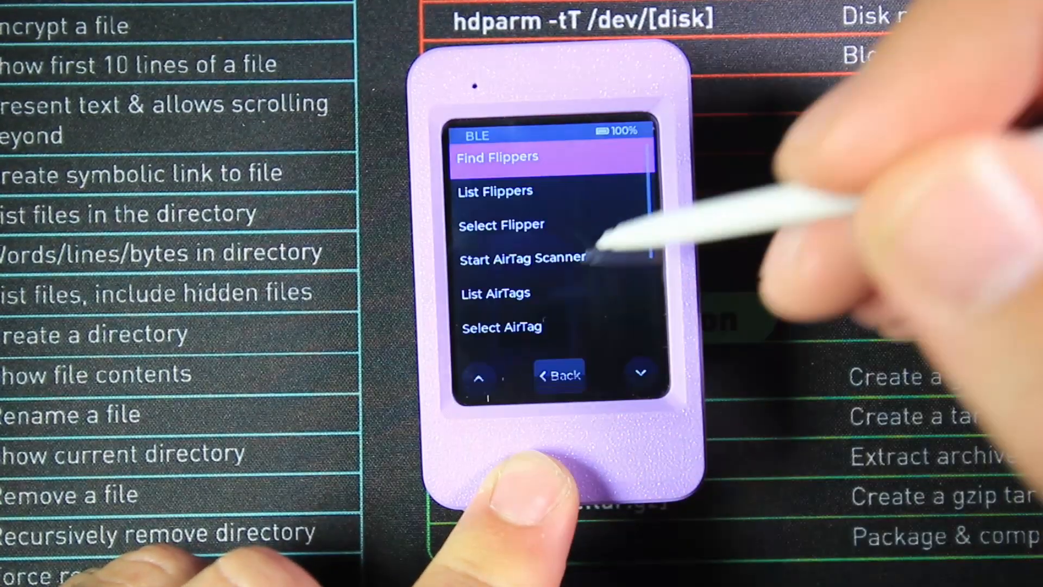
click(502, 223)
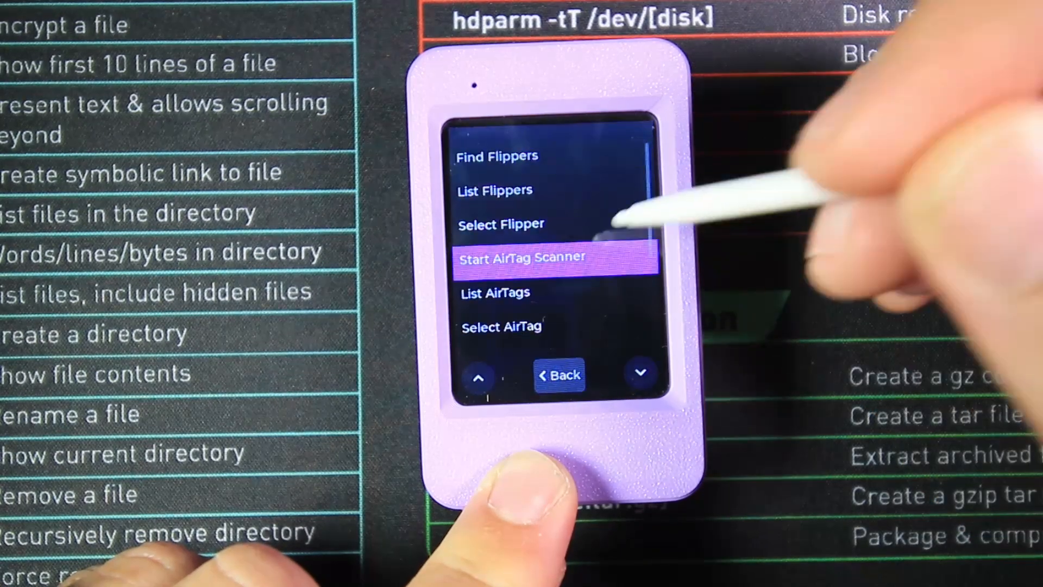
click(523, 257)
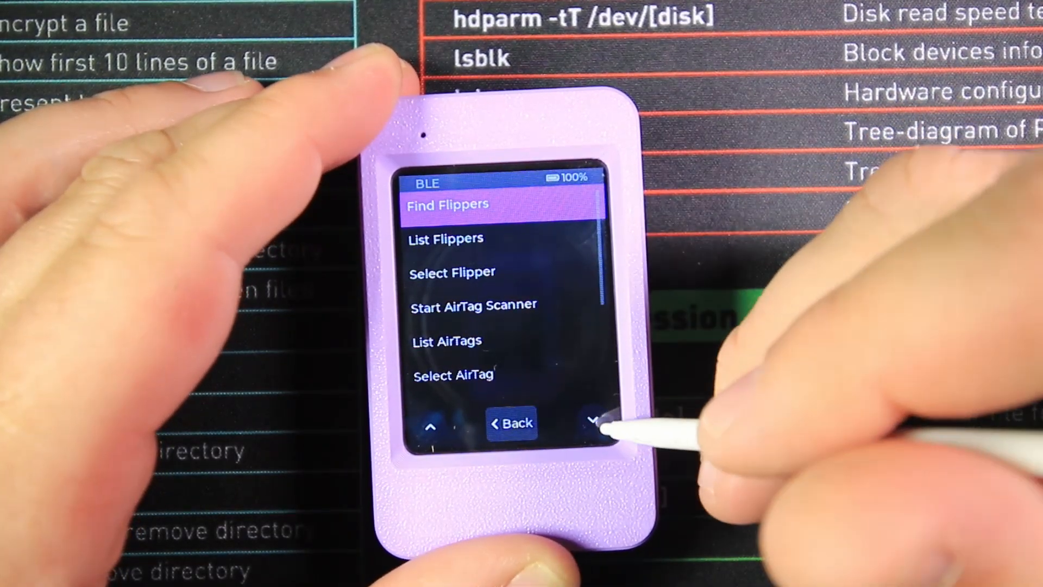
Reach the Wi-Fi menu scrolled to Start Deauth Attack and Beacon Spam
click(594, 422)
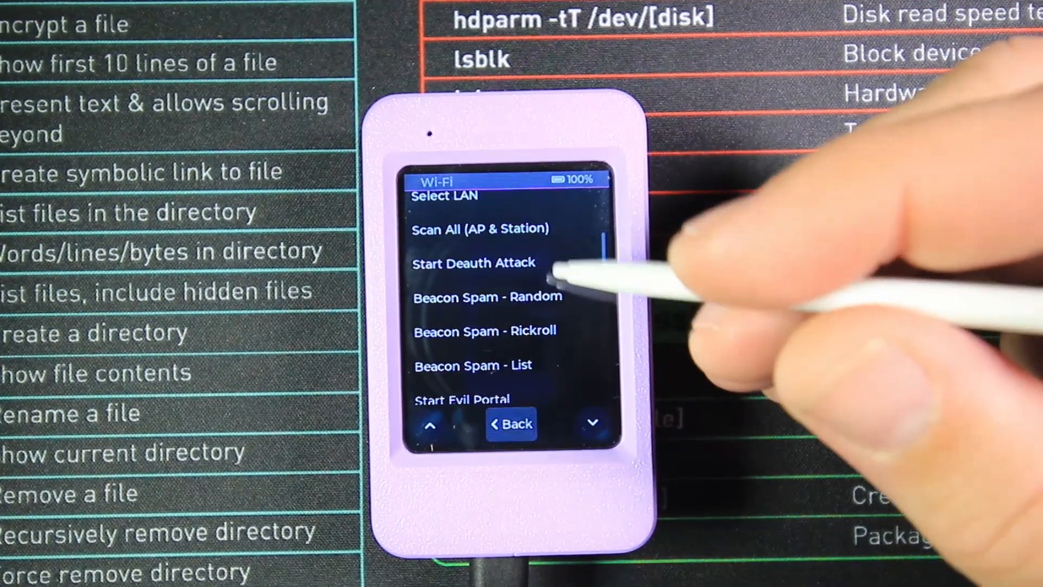
click(474, 263)
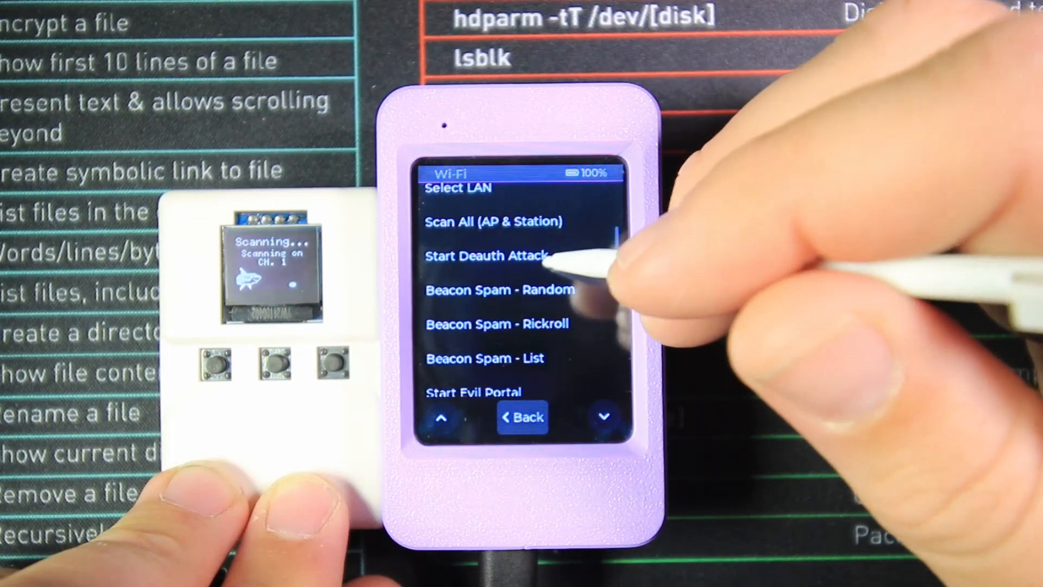
Start a deauthentication attack, then return to the main menu at the GPS tile
click(487, 255)
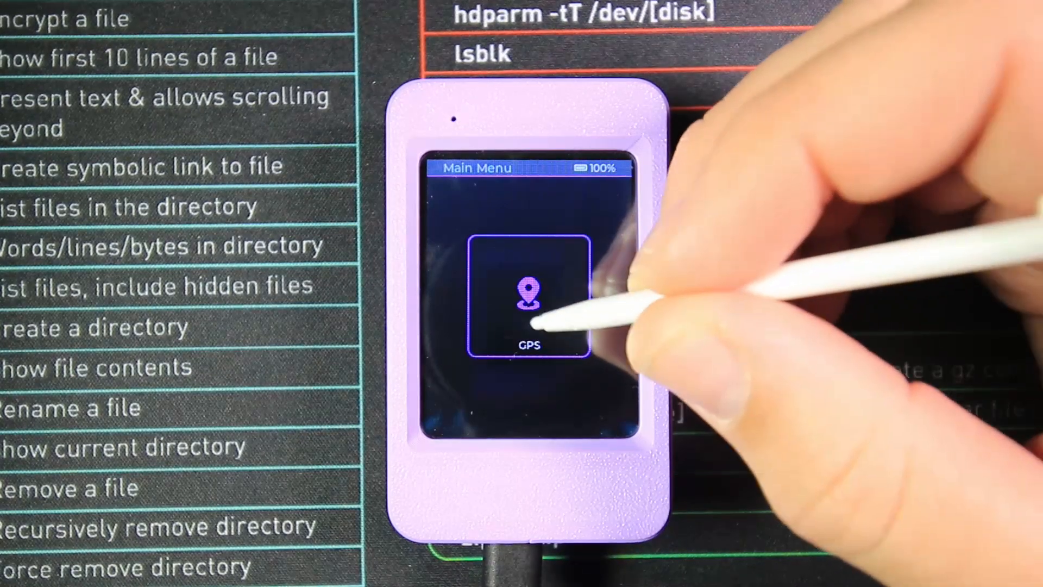
Tour the GPS features and leave the main menu showing the Apps entry
click(526, 296)
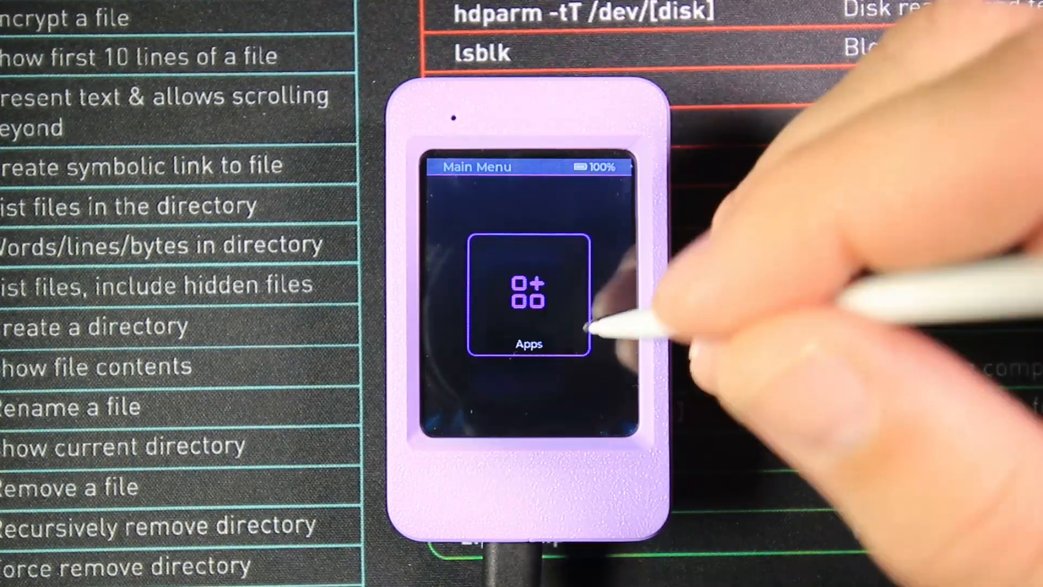
Look through the Apps list and leave the main menu showing the Clock entry
click(526, 297)
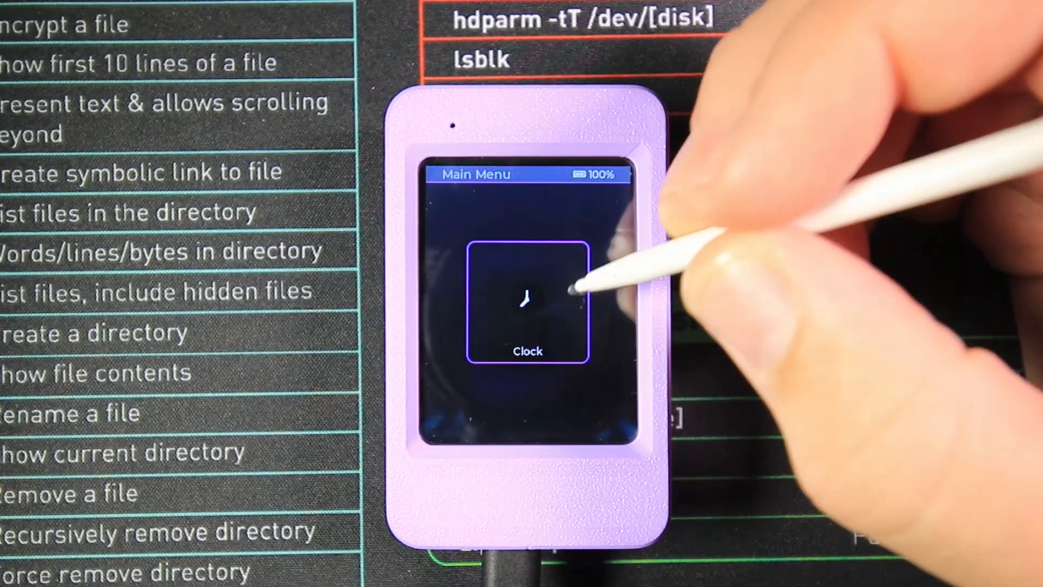
View the Clock screen and leave the main menu showing the Settings entry
click(526, 300)
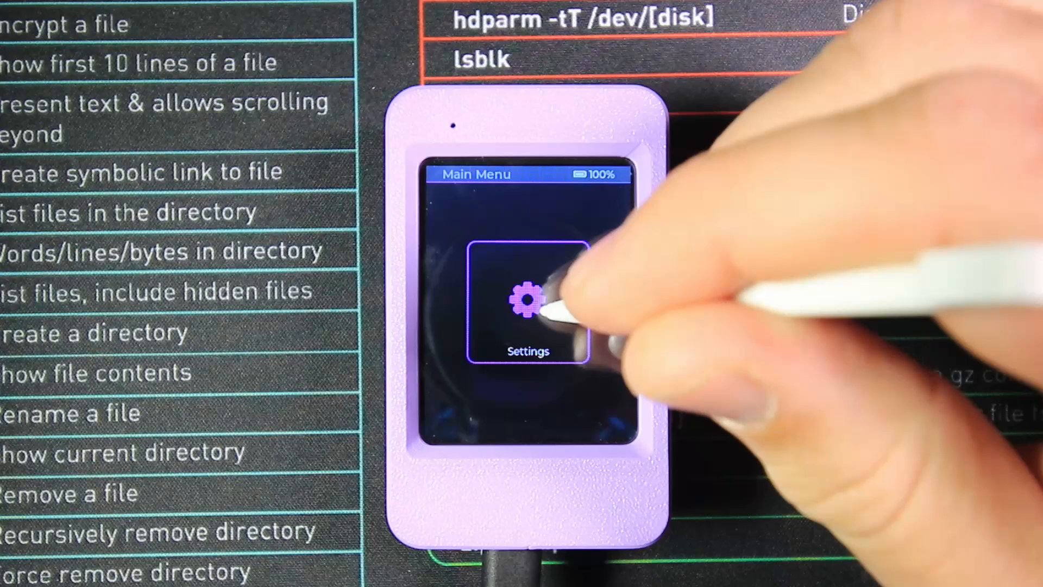
Review Settings (Display Timeout, RGB mode, Menu Theme) and return to the BLE tile
click(526, 300)
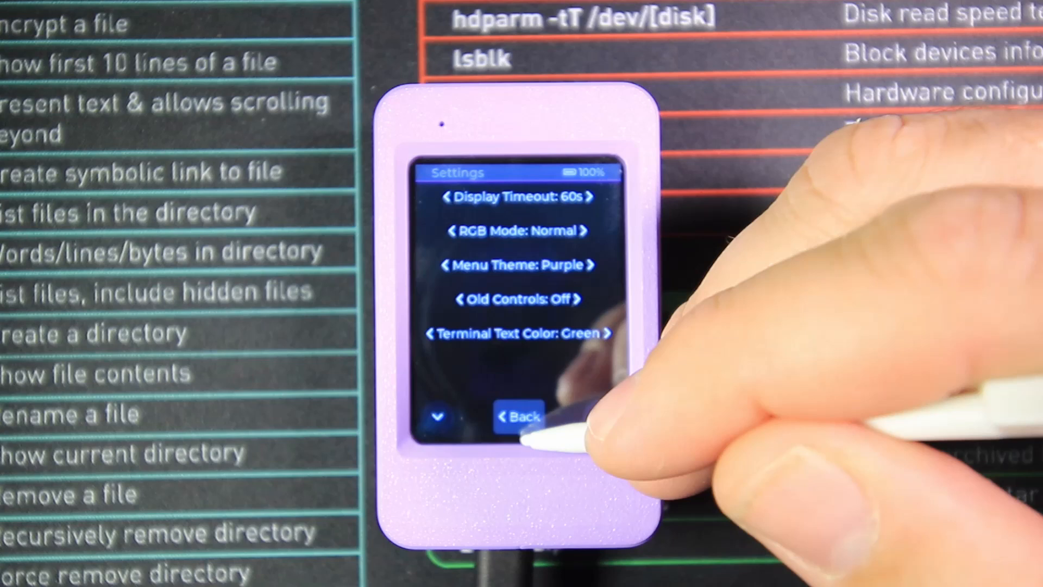
click(516, 415)
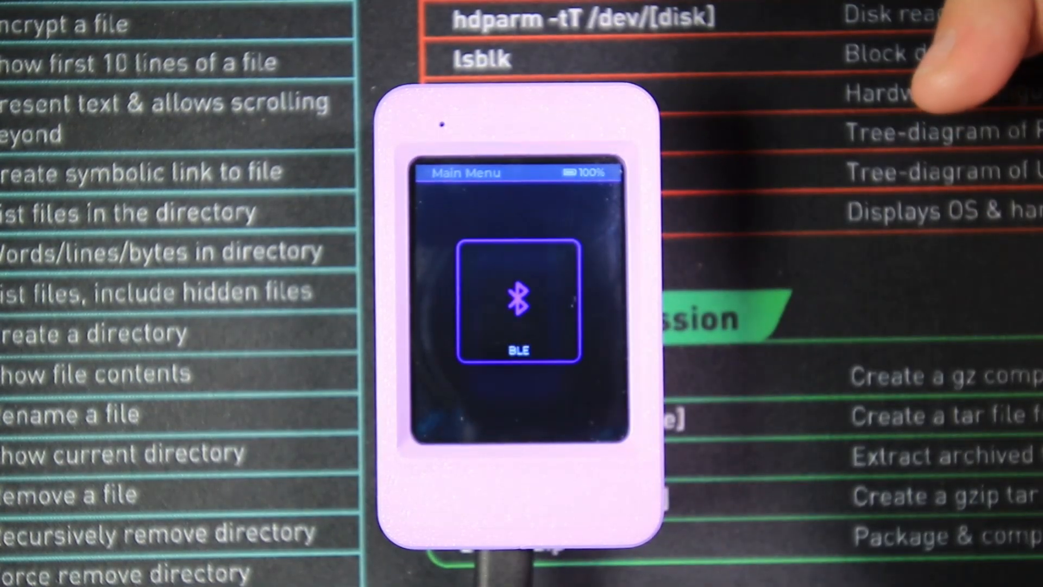